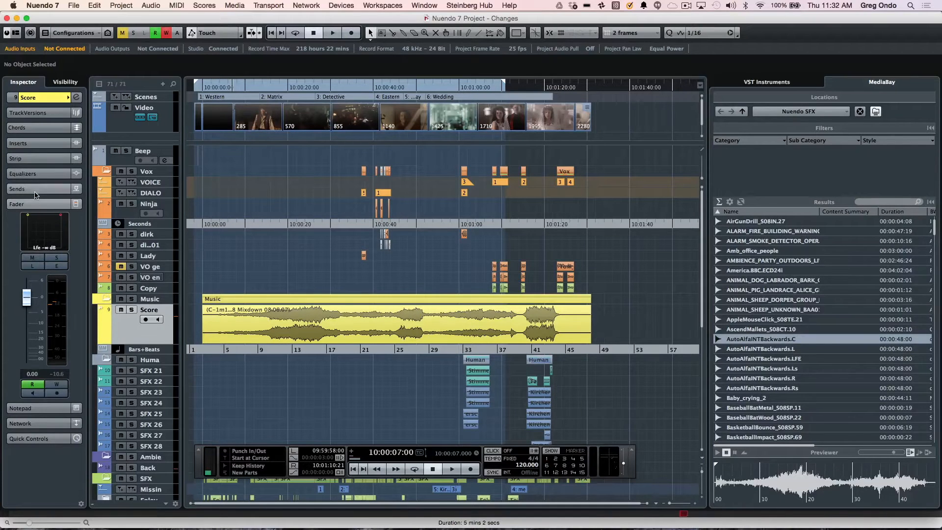
- Change the window layout options and show the Inspector again
{"action": "left_click", "coordinate": [18, 142]}
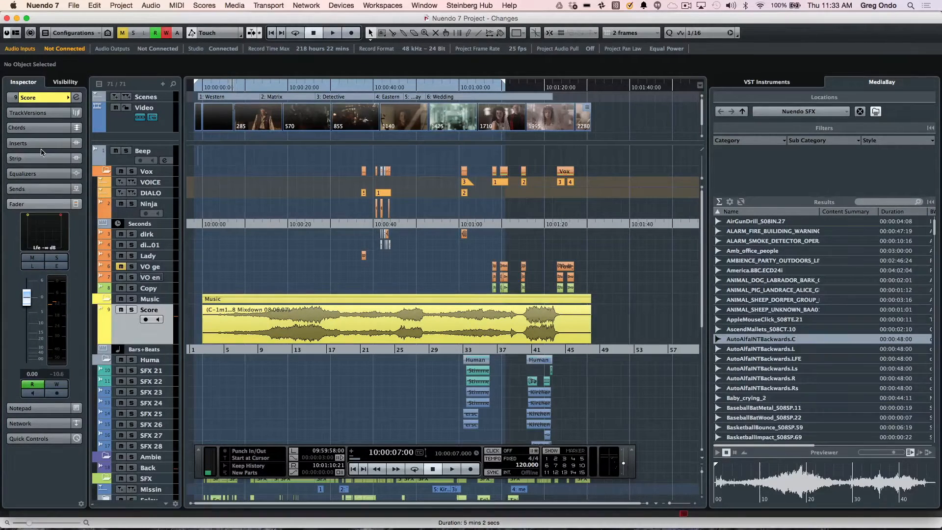
{"action": "left_click", "coordinate": [37, 143]}
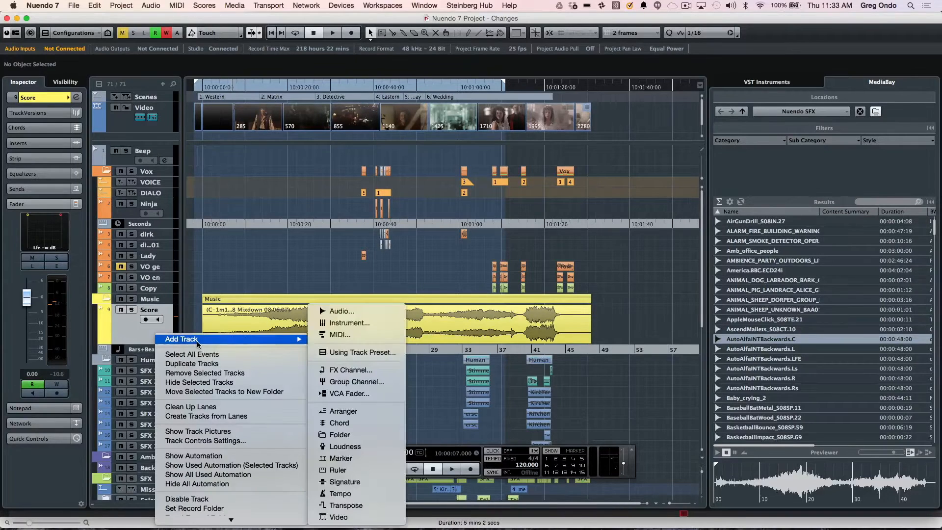
{"action": "mouse_move", "coordinate": [352, 458]}
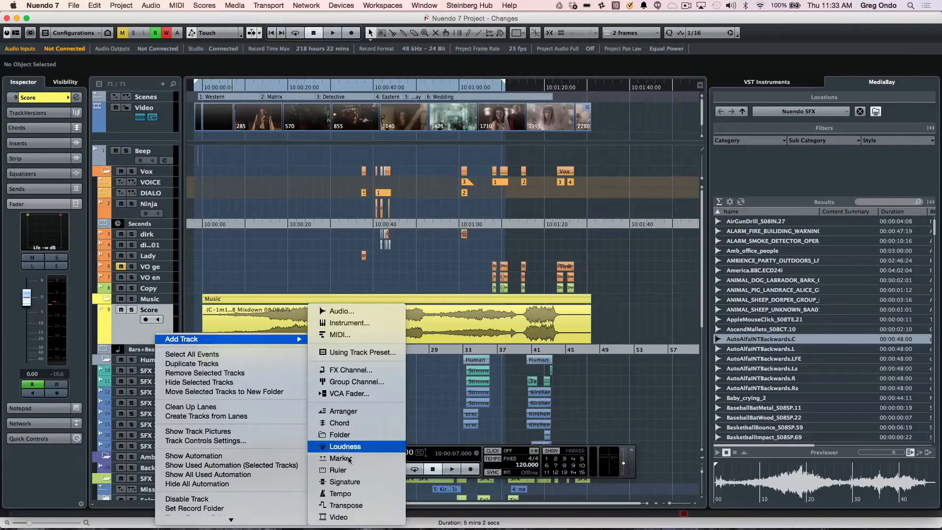
{"action": "mouse_move", "coordinate": [363, 434]}
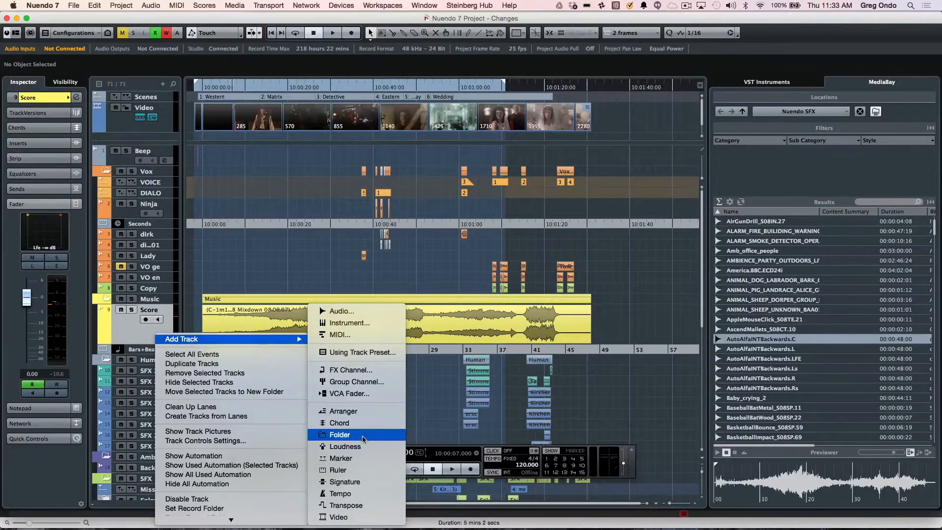
{"action": "mouse_move", "coordinate": [344, 481]}
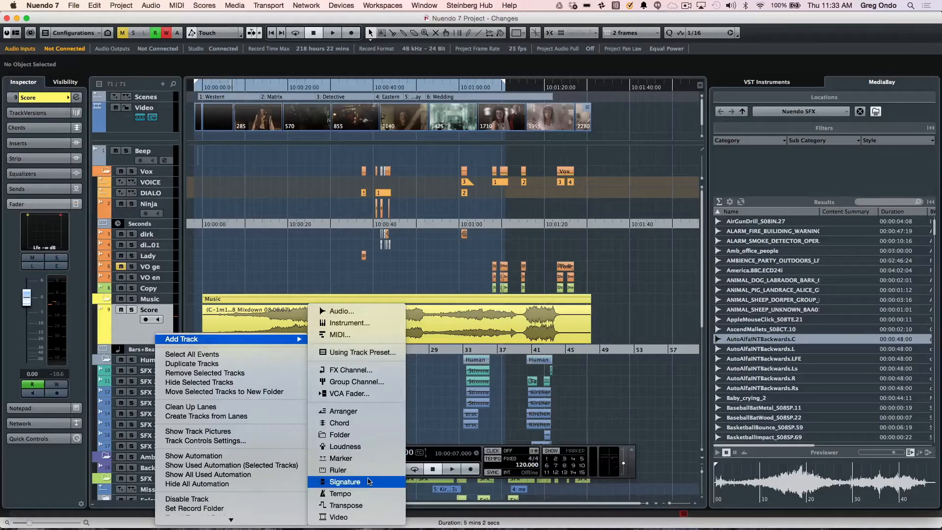
{"action": "mouse_move", "coordinate": [351, 382]}
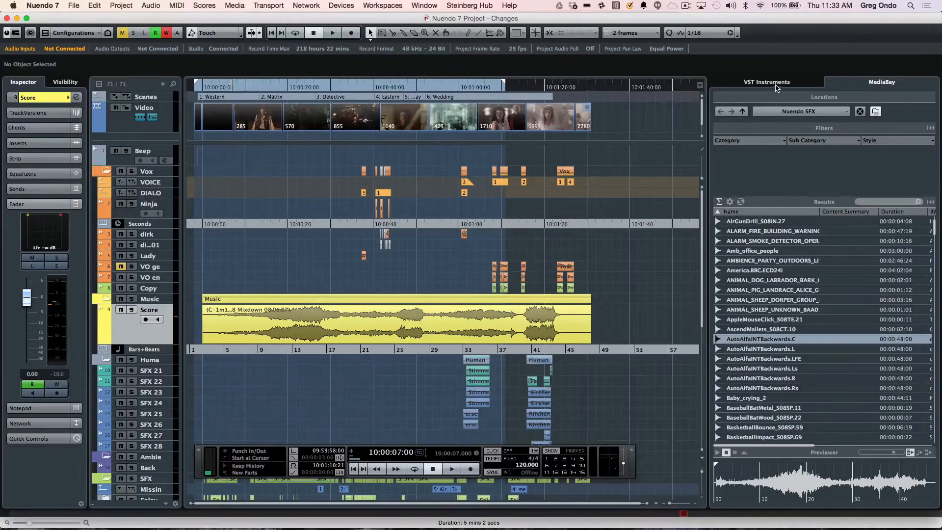
{"action": "mouse_move", "coordinate": [775, 253]}
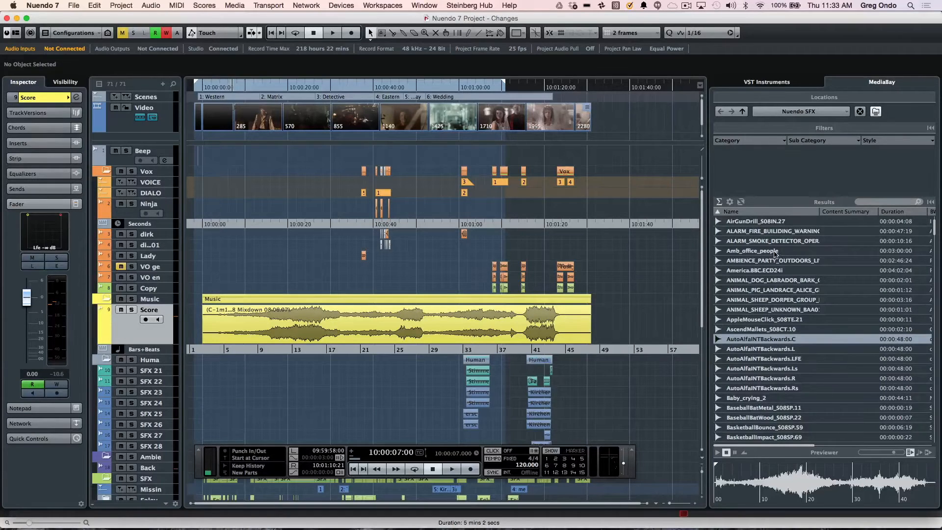
{"action": "mouse_move", "coordinate": [780, 330]}
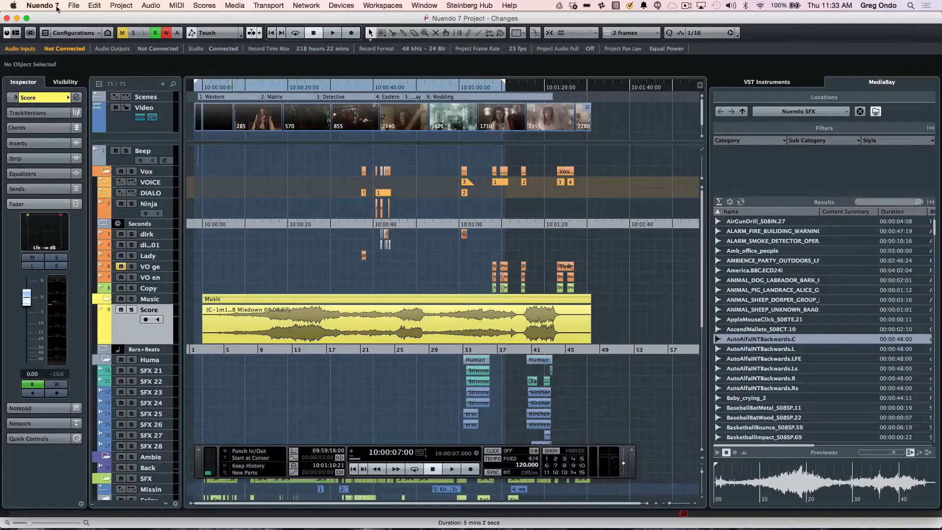
{"action": "mouse_move", "coordinate": [6, 32]}
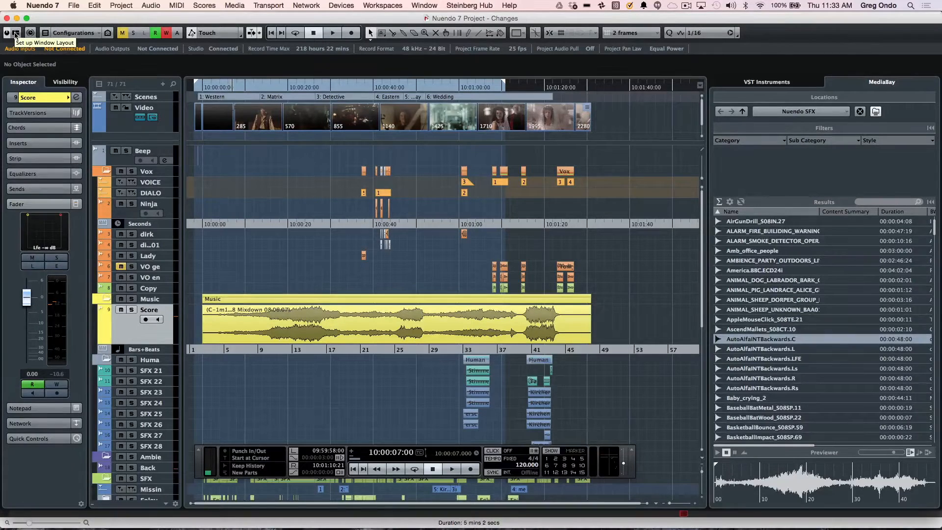
{"action": "left_click", "coordinate": [6, 33]}
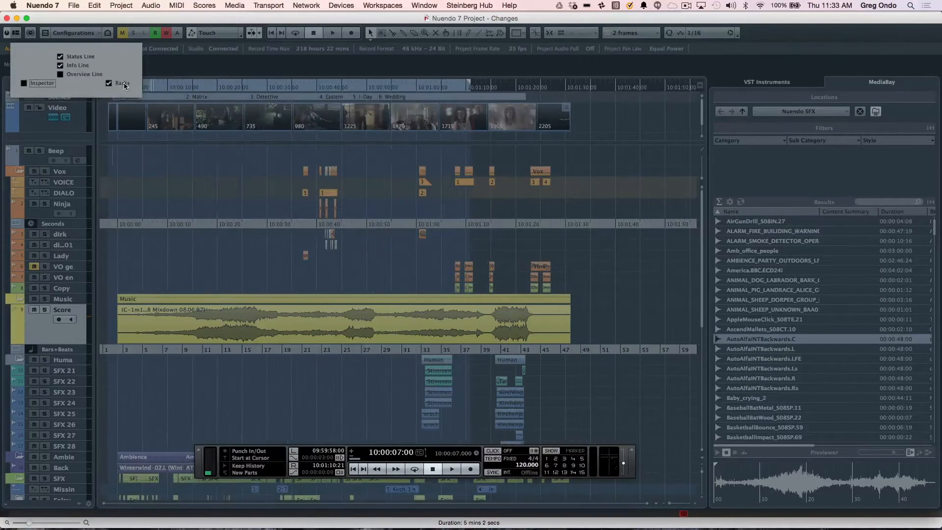
{"action": "left_click", "coordinate": [109, 83]}
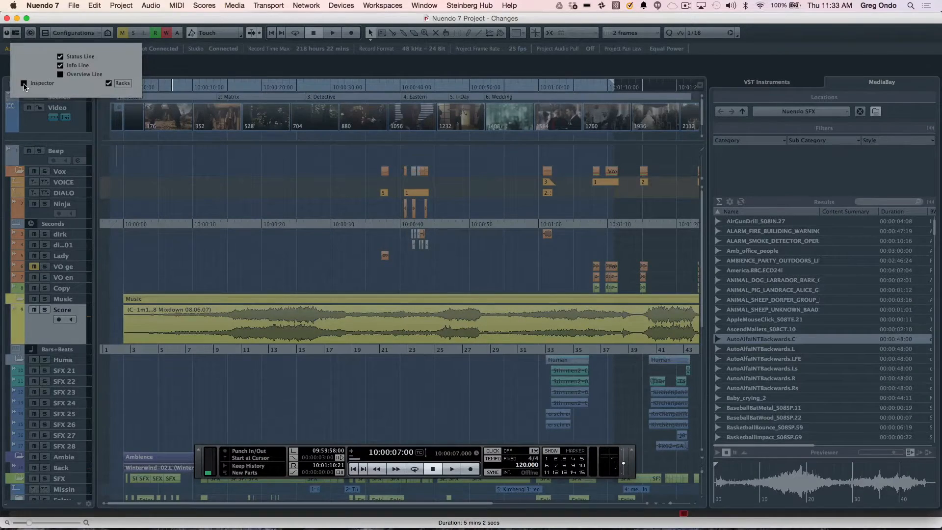
{"action": "left_click", "coordinate": [24, 83]}
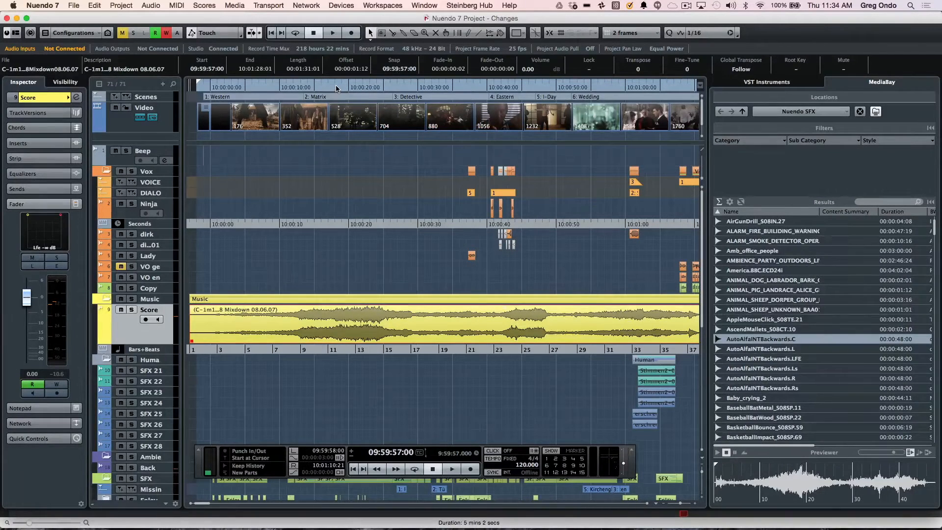
- Show the main ruler in bars and beats, then scroll the track list down
{"action": "left_click", "coordinate": [336, 87]}
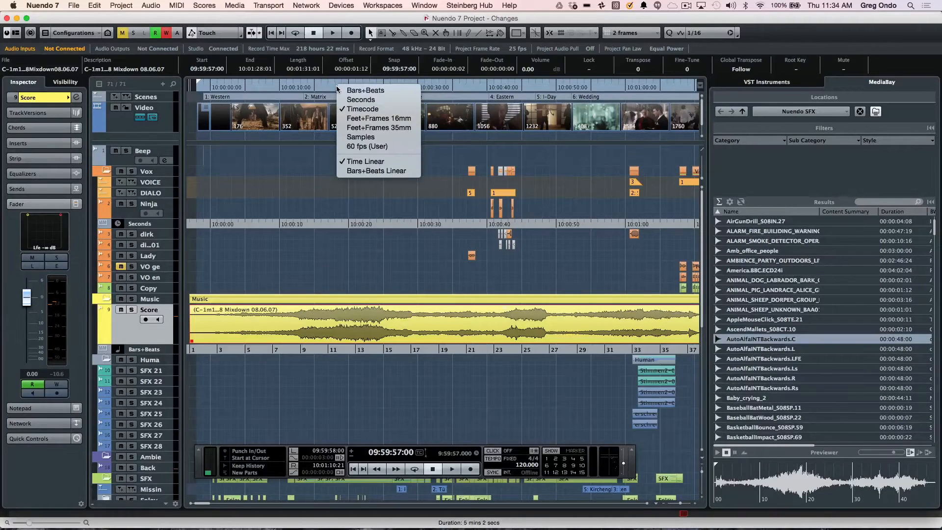
{"action": "mouse_move", "coordinate": [364, 90]}
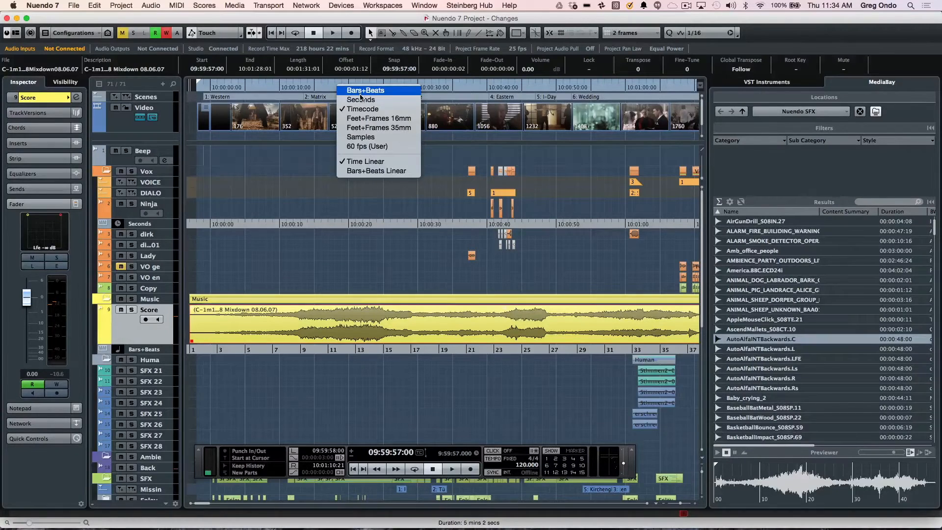
{"action": "left_click", "coordinate": [364, 90]}
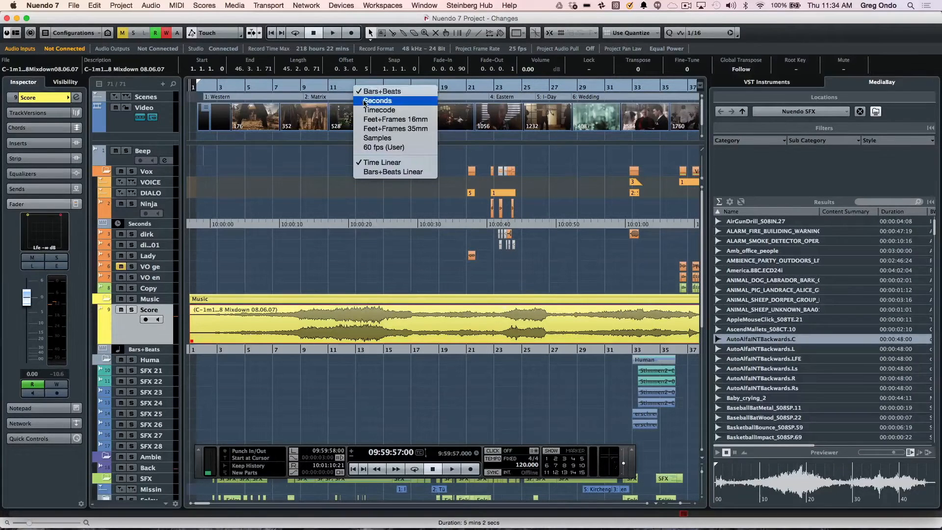
{"action": "mouse_move", "coordinate": [379, 110]}
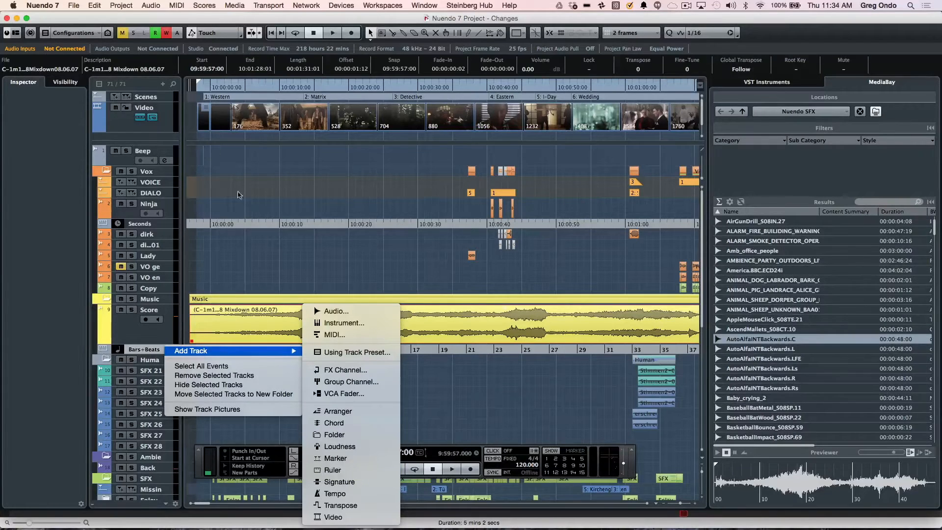
{"action": "left_click", "coordinate": [285, 269]}
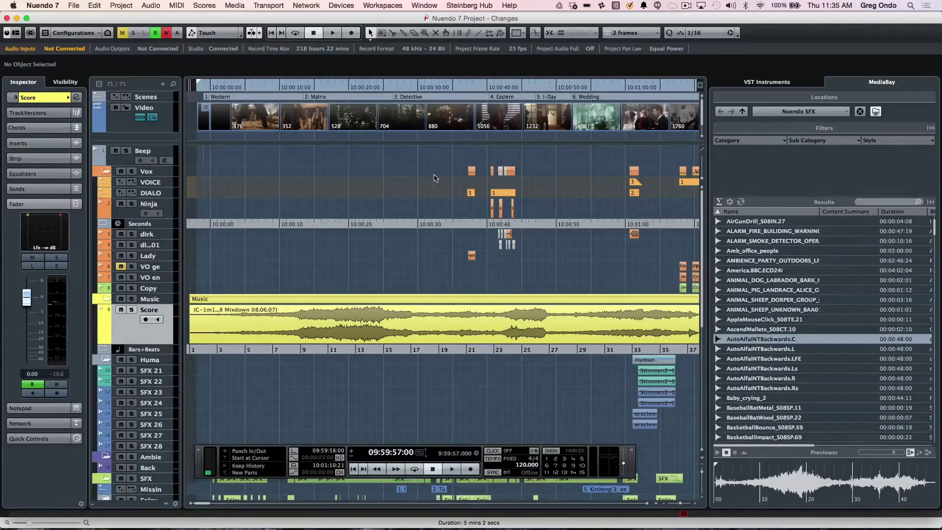
{"action": "mouse_move", "coordinate": [398, 191]}
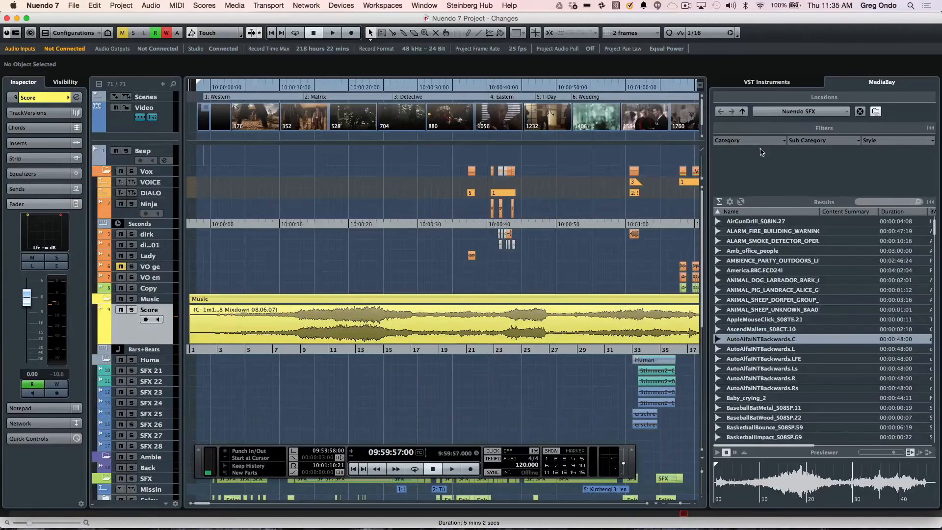
{"action": "mouse_move", "coordinate": [701, 152]}
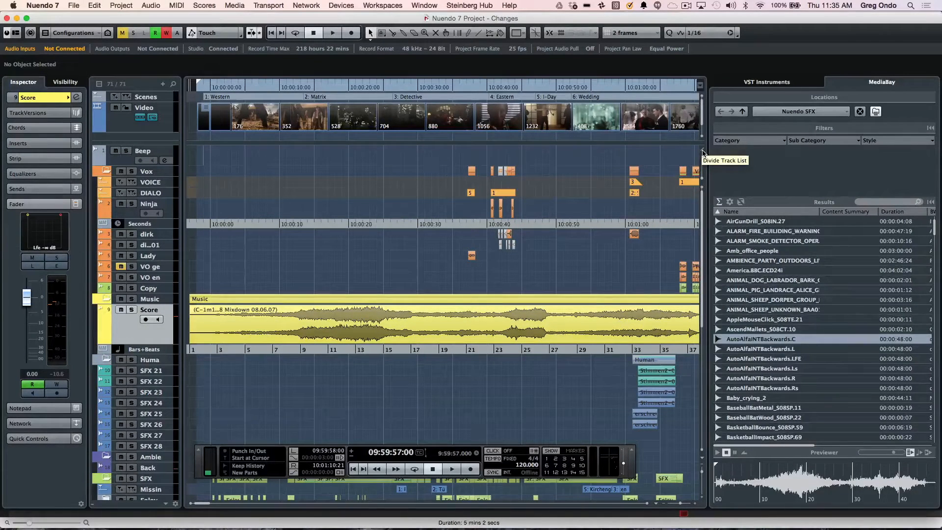
{"action": "scroll", "scroll_direction": "down", "scroll_amount": 3}
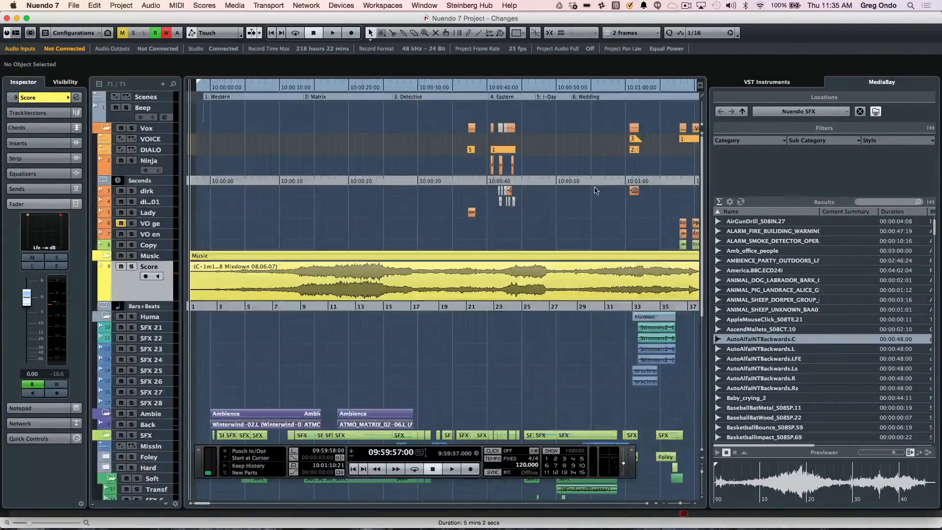
{"action": "mouse_move", "coordinate": [700, 86]}
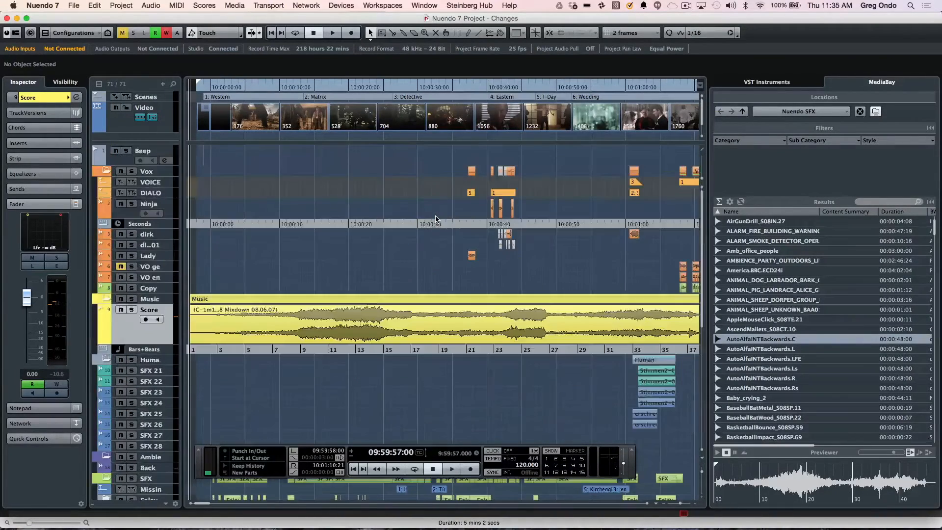
{"action": "mouse_move", "coordinate": [421, 121]}
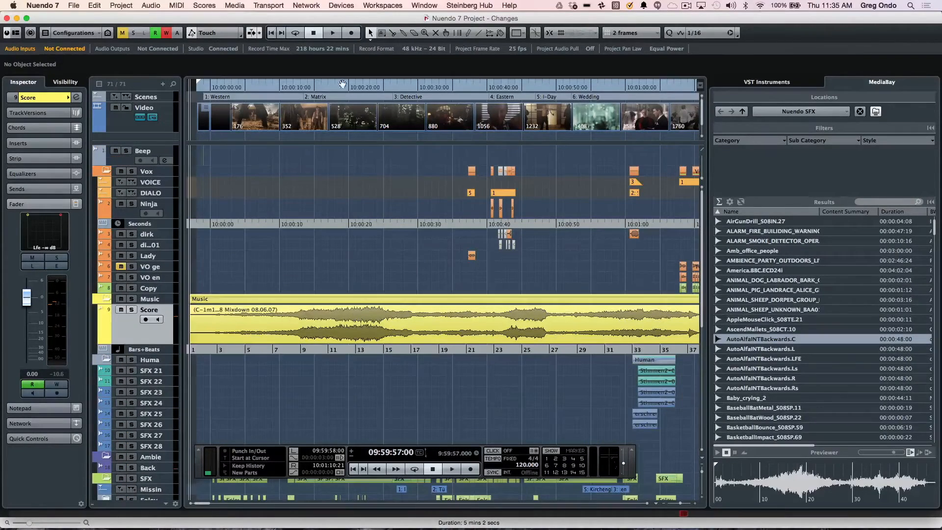
{"action": "mouse_move", "coordinate": [355, 197]}
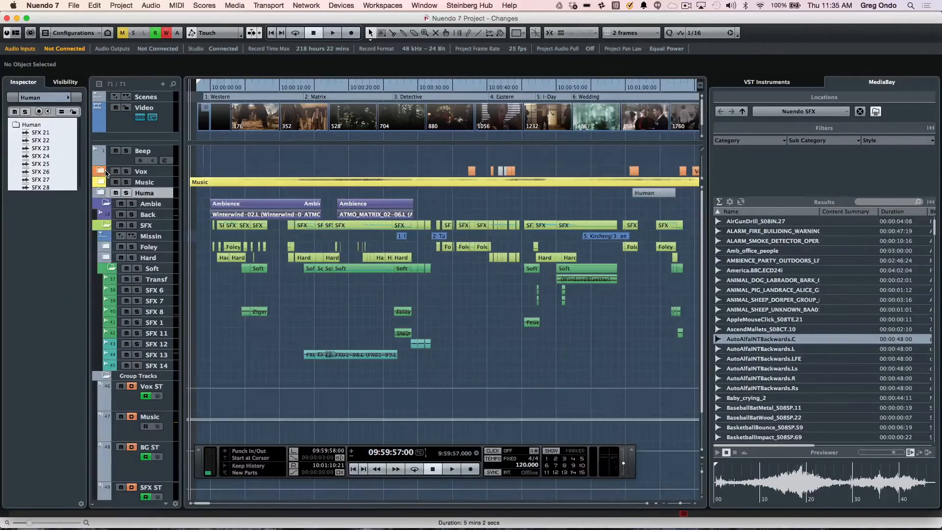
- Expand the folder tracks, scroll down, and select the Soft folder
{"action": "left_click", "coordinate": [151, 268]}
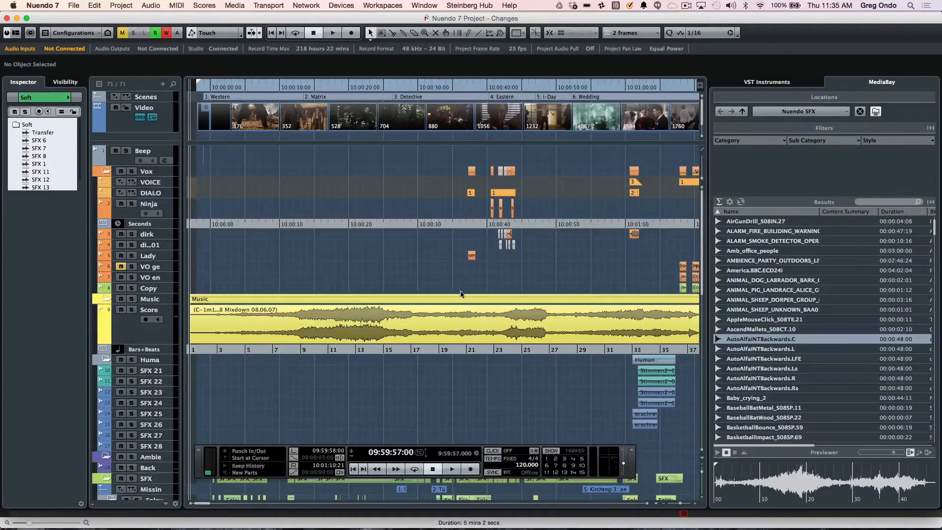
{"action": "scroll", "scroll_direction": "down", "scroll_amount": 3}
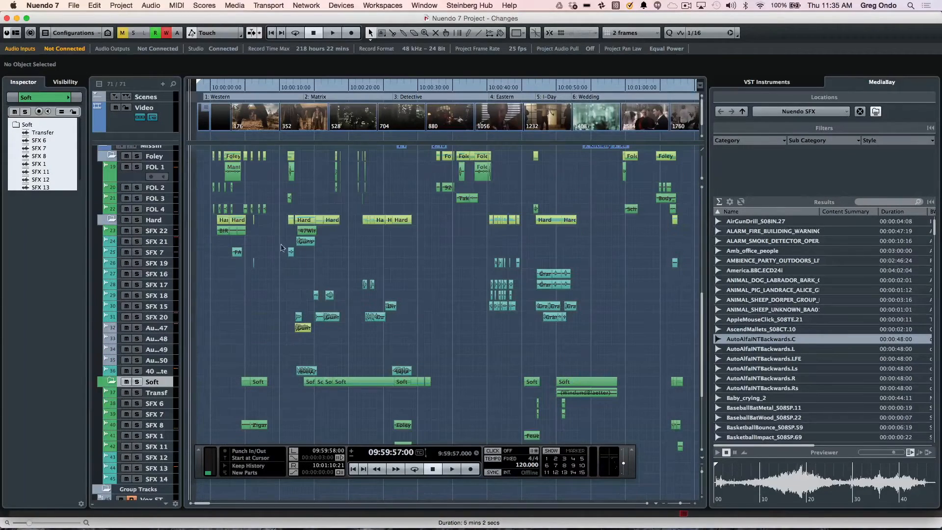
{"action": "left_click", "coordinate": [65, 82]}
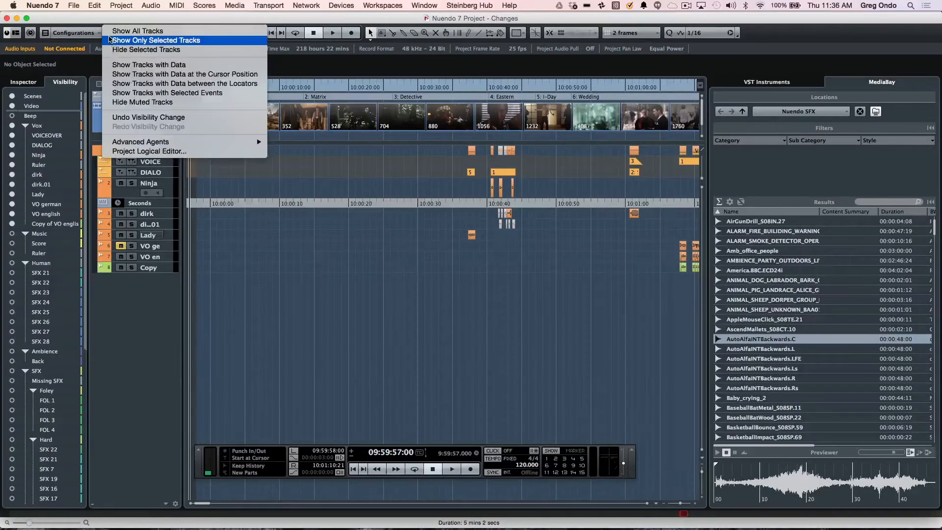
- Show only tracks with data at the cursor, placed around 10:00:08
{"action": "left_click", "coordinate": [155, 41]}
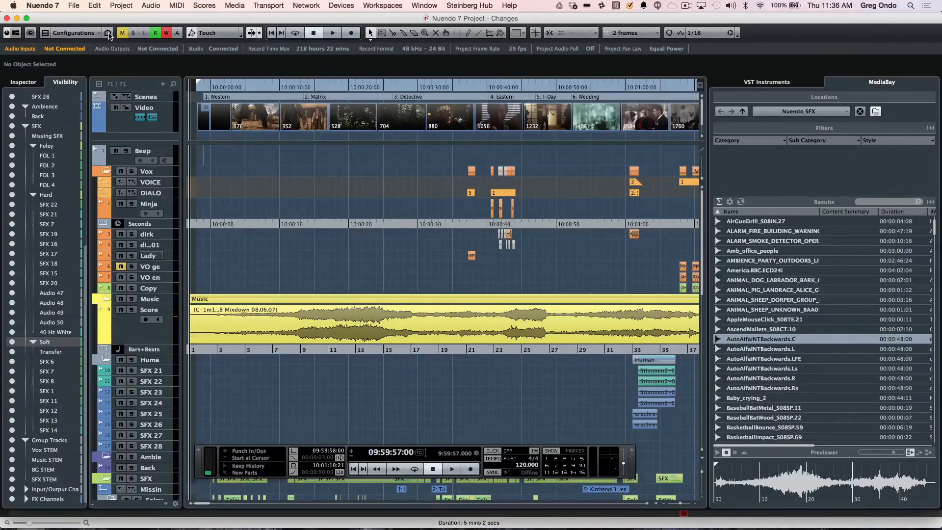
{"action": "left_click", "coordinate": [109, 33]}
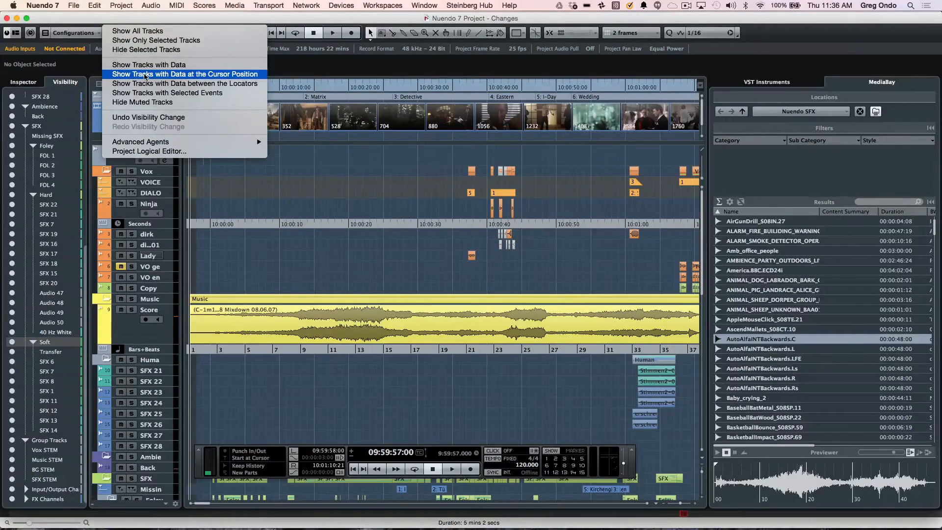
{"action": "left_click", "coordinate": [185, 74]}
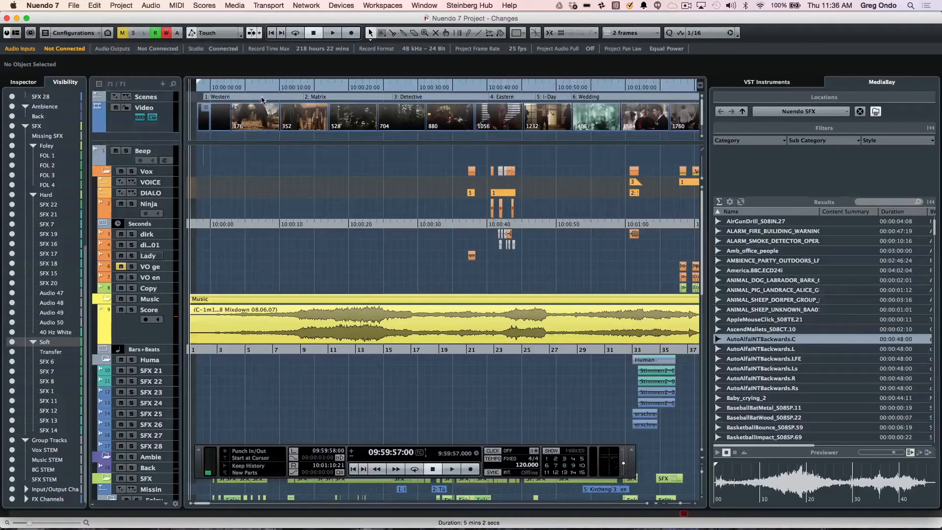
{"action": "left_click", "coordinate": [332, 33]}
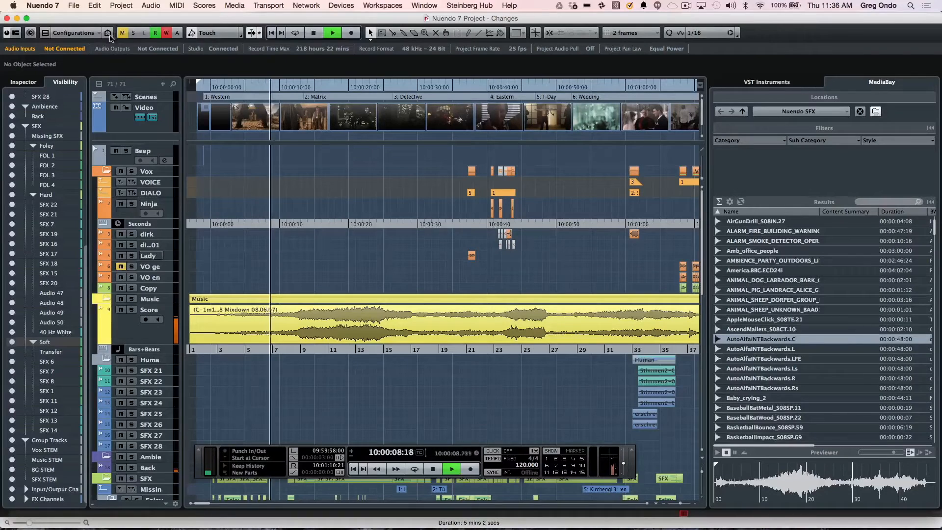
- Filter to tracks with data between the locators, then show all tracks again
{"action": "left_click", "coordinate": [109, 32]}
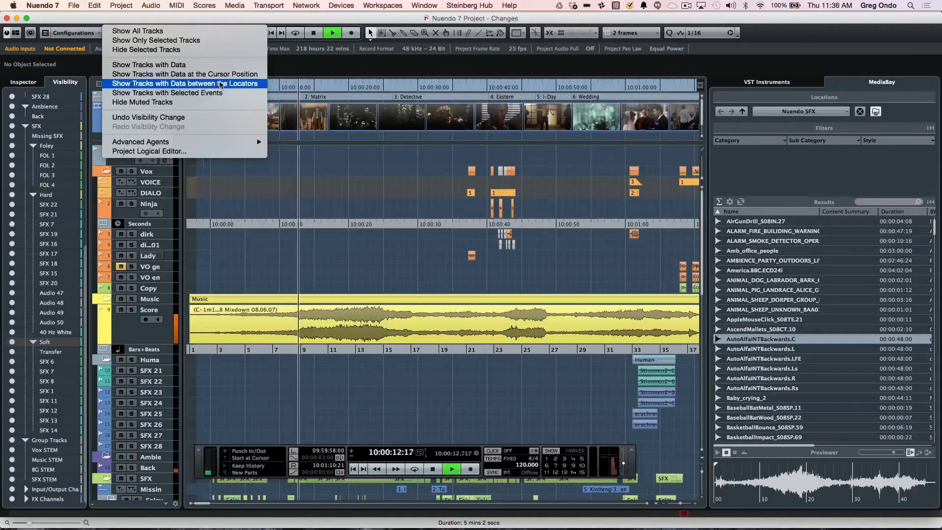
{"action": "left_click", "coordinate": [187, 83]}
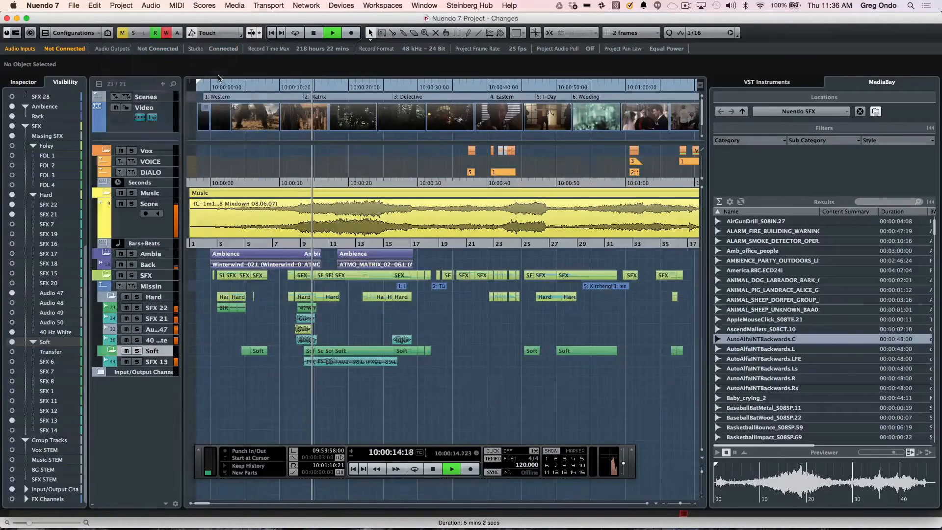
{"action": "left_click", "coordinate": [313, 33]}
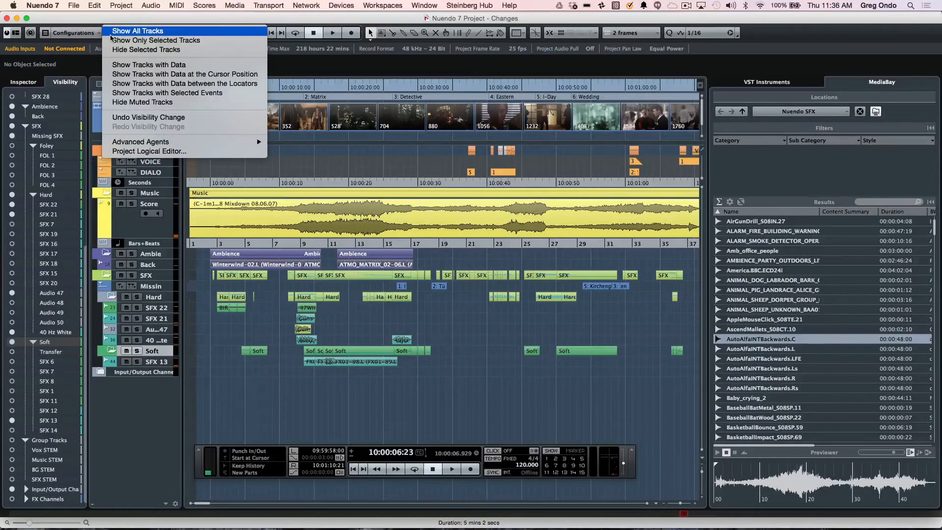
{"action": "left_click", "coordinate": [139, 30]}
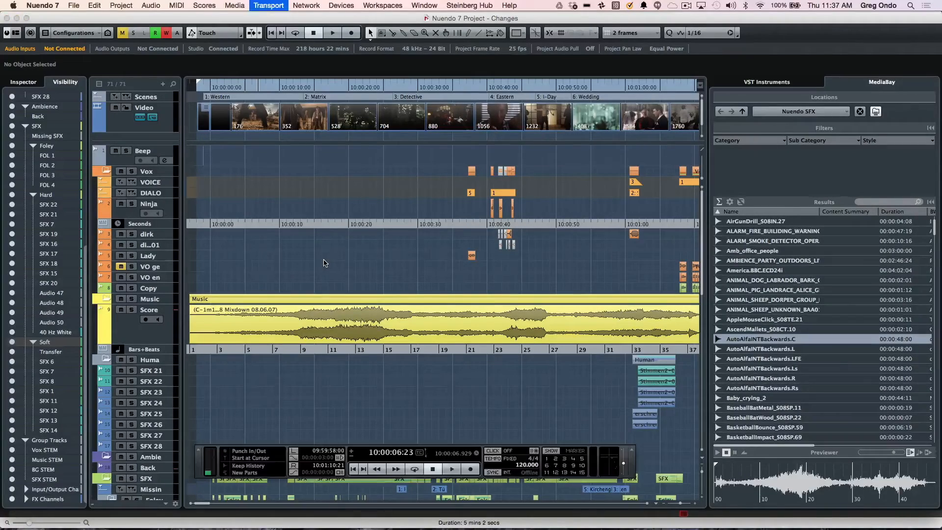
{"action": "left_click", "coordinate": [340, 5]}
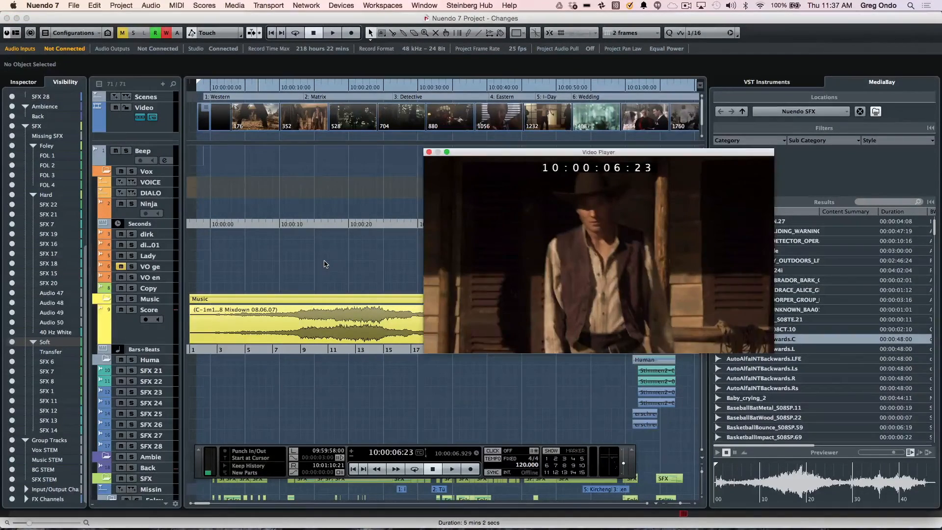
- Open the Video Player window showing the current film frame
{"action": "left_click", "coordinate": [428, 151]}
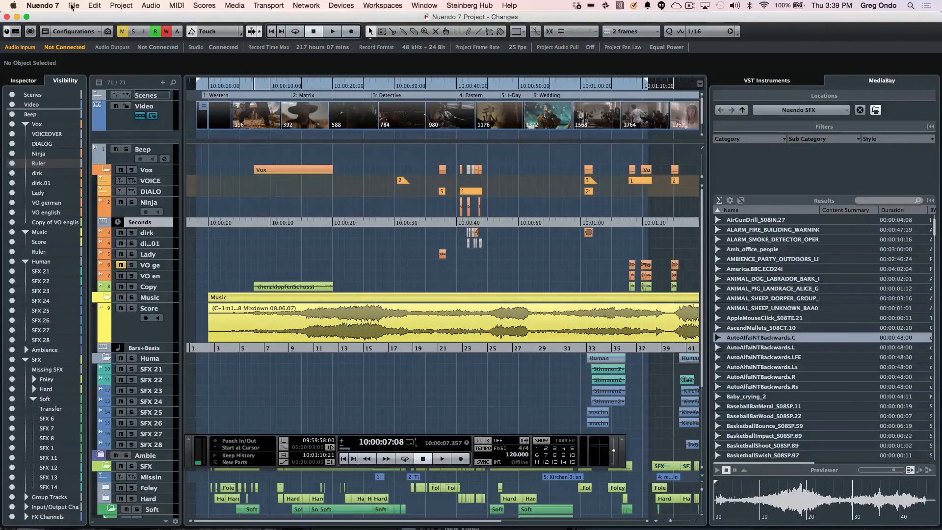
- Check the File menu's import options, then list open projects in the Window menu
{"action": "left_click", "coordinate": [76, 6]}
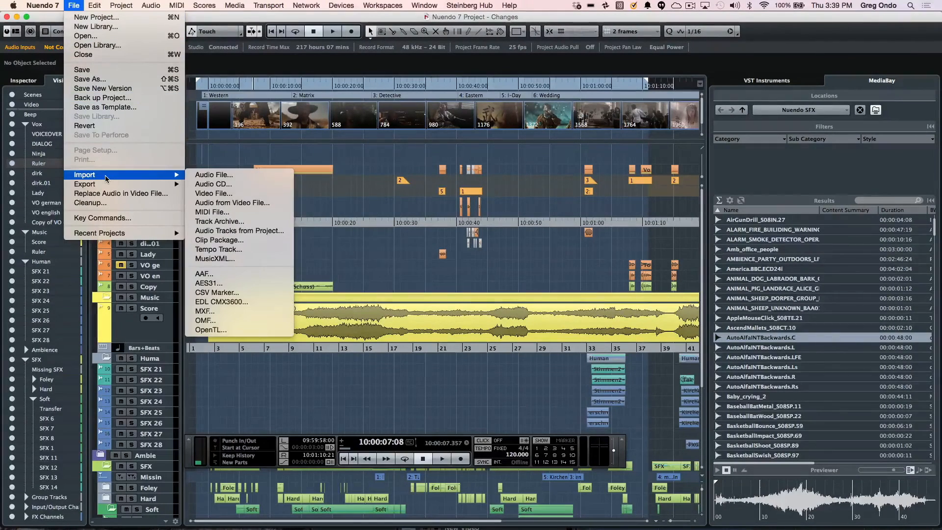
{"action": "mouse_move", "coordinate": [257, 231]}
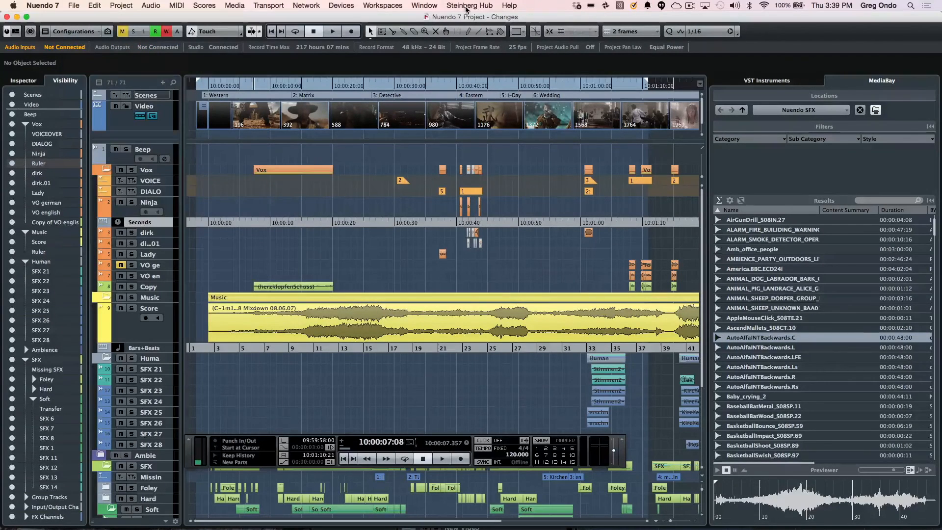
{"action": "left_click", "coordinate": [424, 5]}
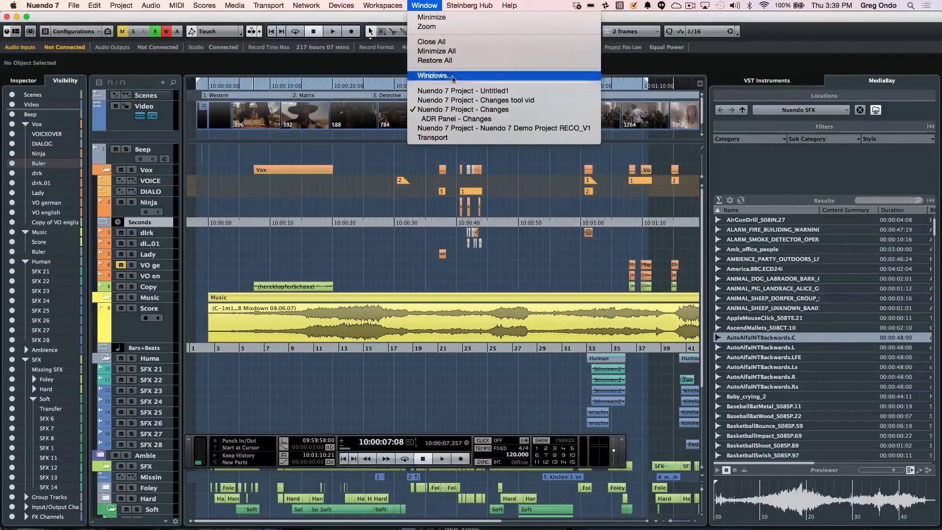